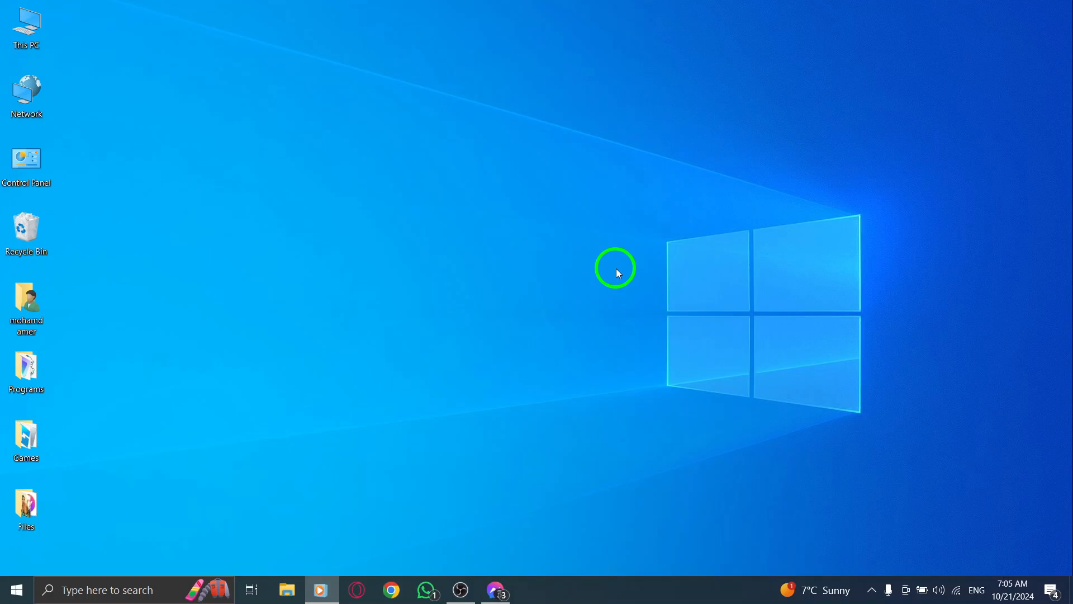
- Launch Messenger from the taskbar and focus the message box of the current chat
click(25, 506)
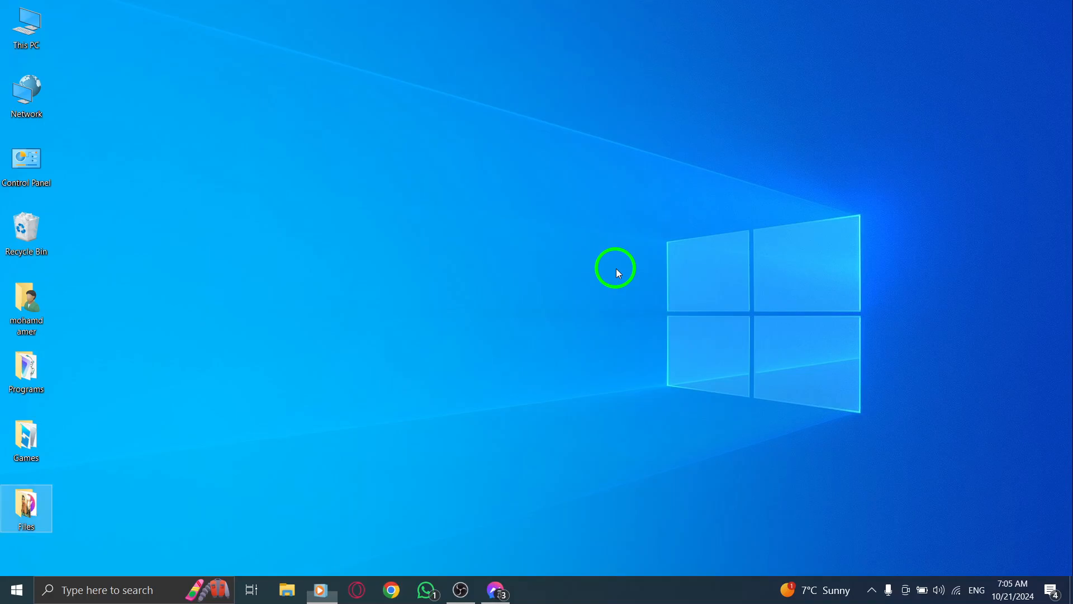
mouse_move(496, 588)
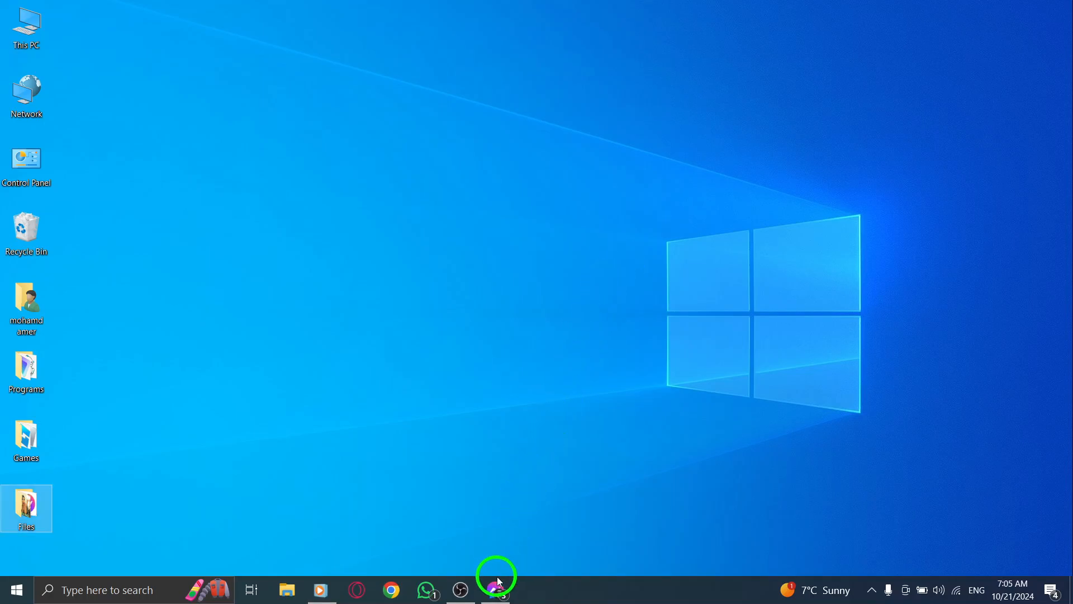
click(497, 589)
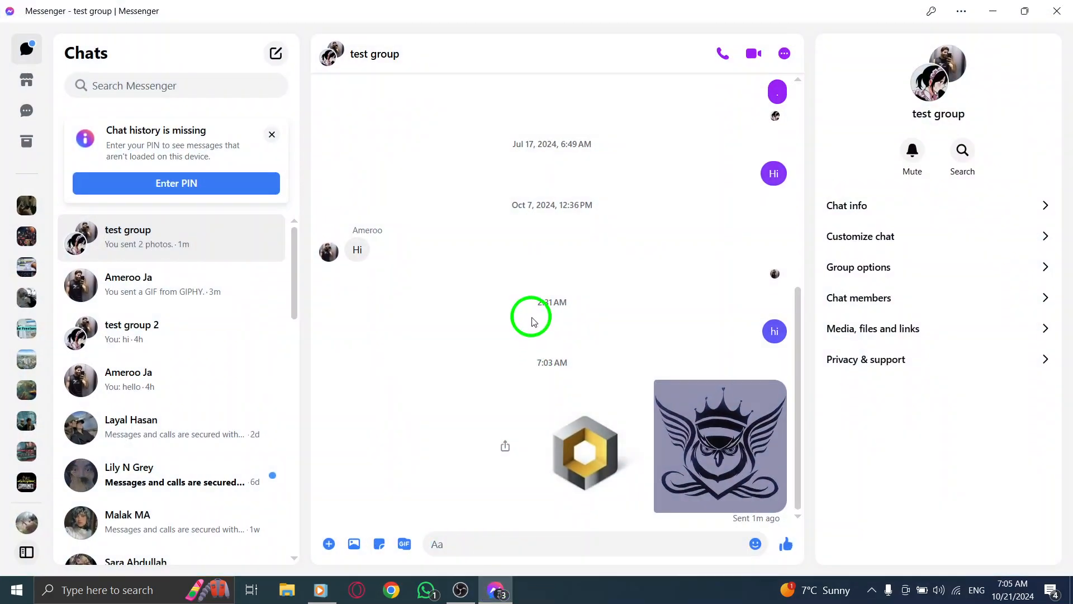
click(479, 544)
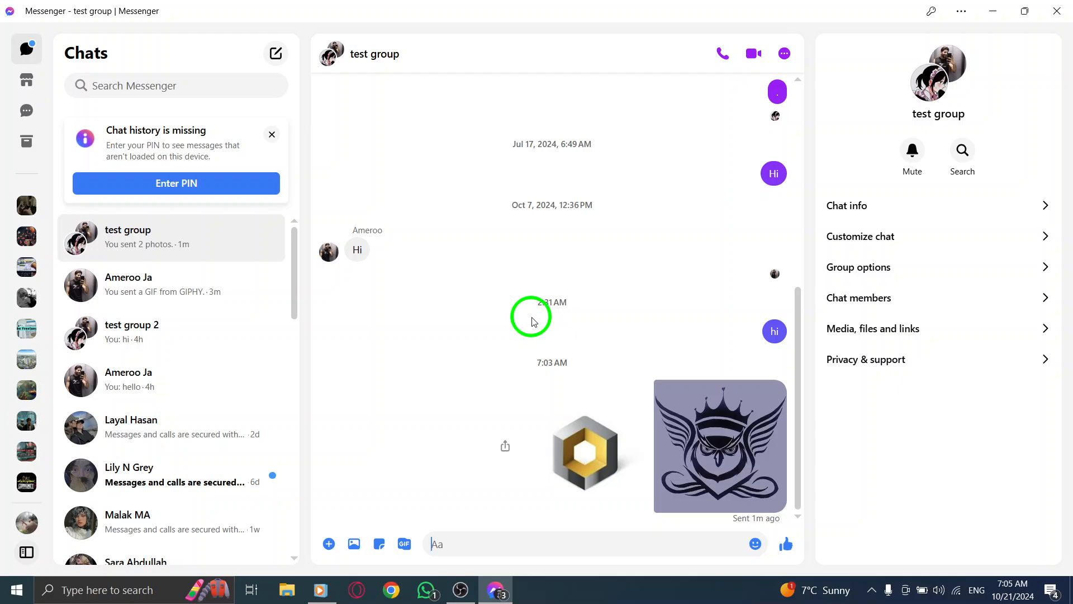
mouse_move(168, 238)
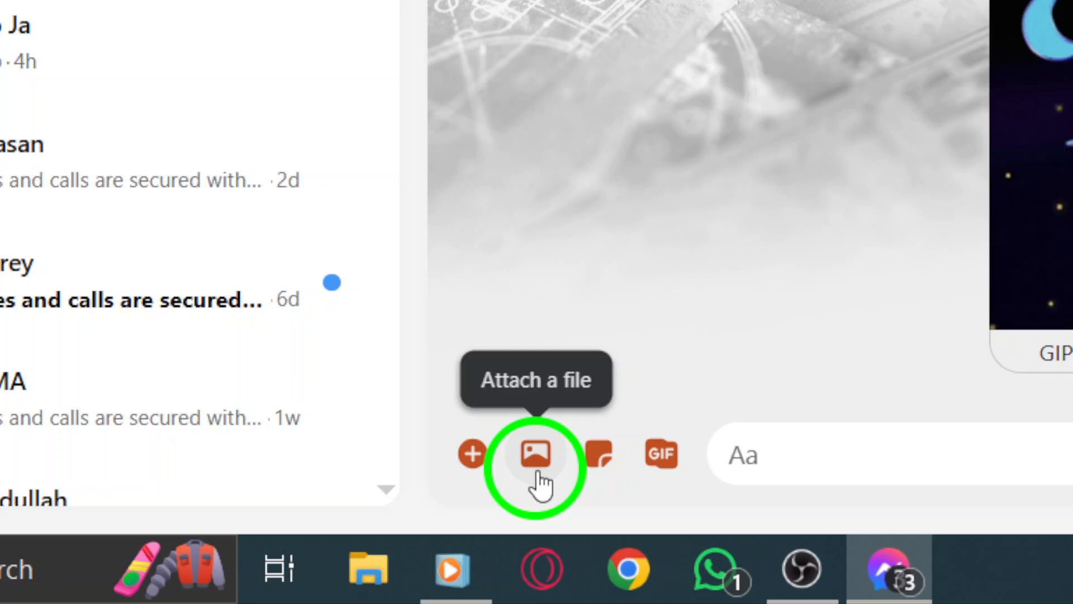
- Bring up the attachment file chooser on the Pictures folder with the owl image chosen
click(536, 453)
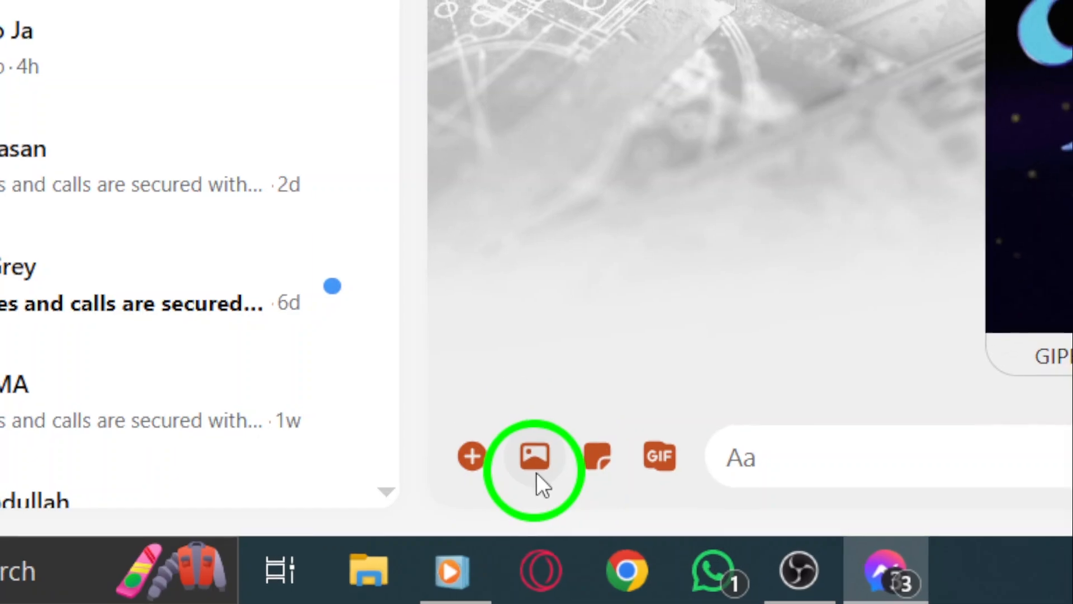
click(536, 457)
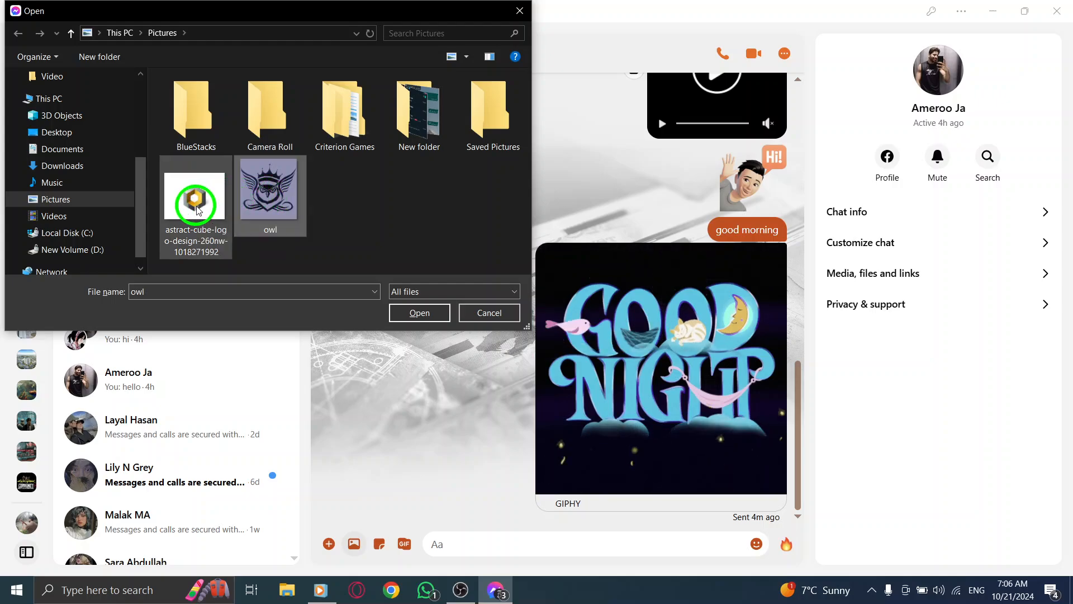
click(196, 198)
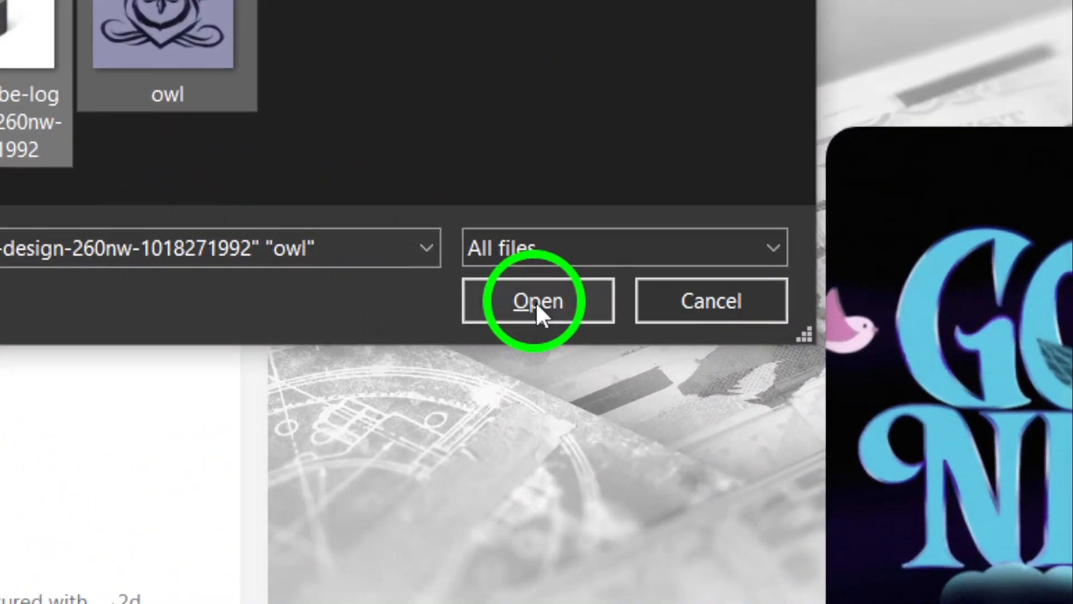
click(538, 299)
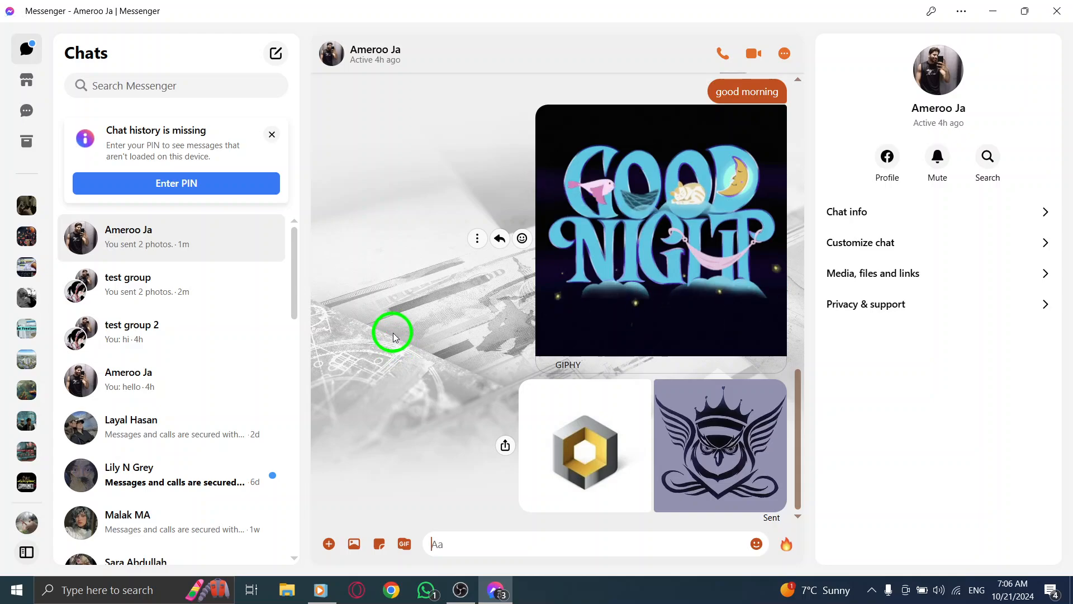
mouse_move(491, 225)
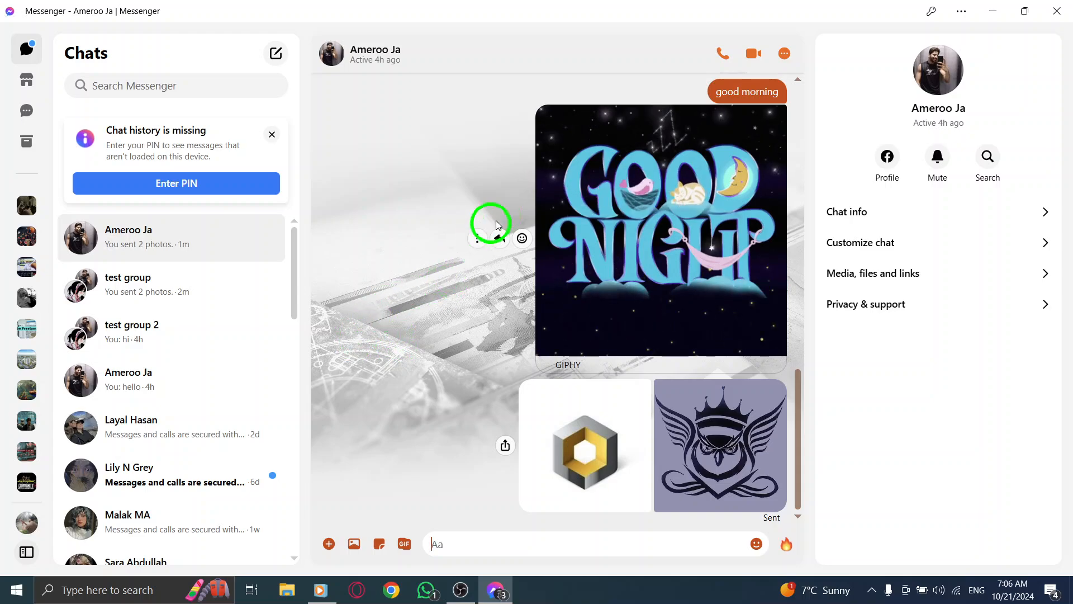